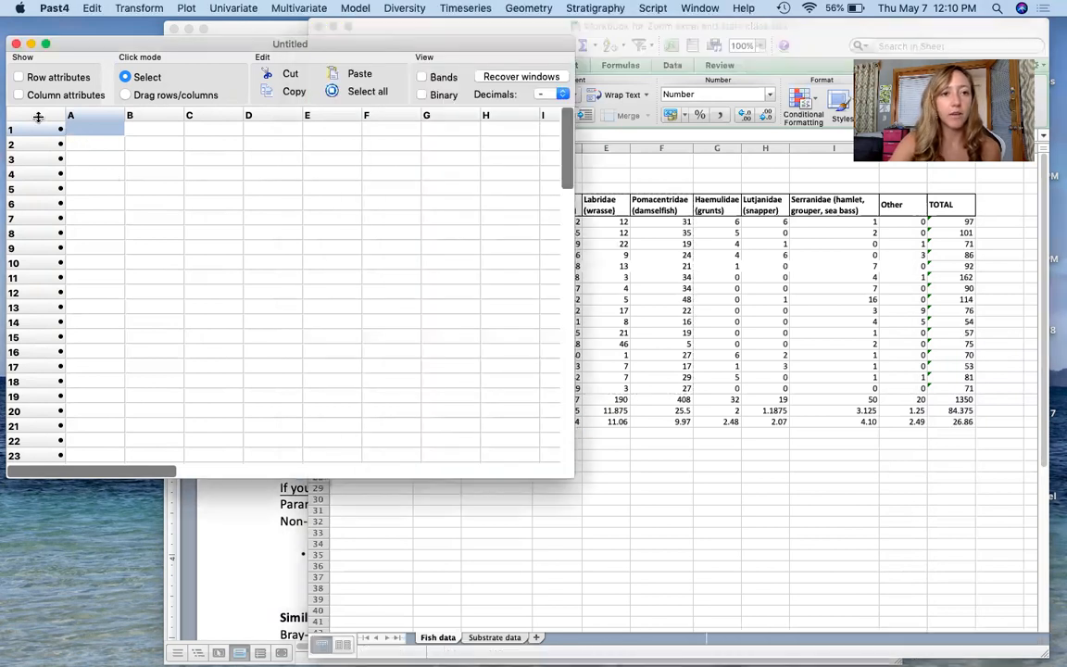
# - Paste the Chaetodontidae and Scaridae count columns and mark both for analysis
pyautogui.click(19, 96)
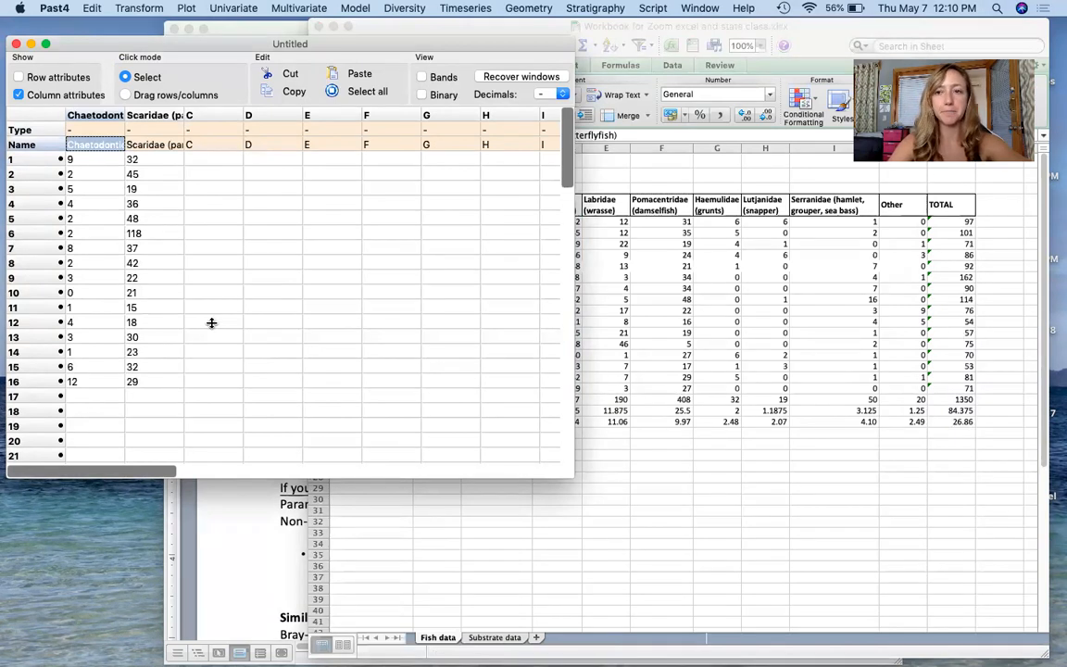
pyautogui.moveTo(92, 323); pyautogui.dragTo(92, 382)
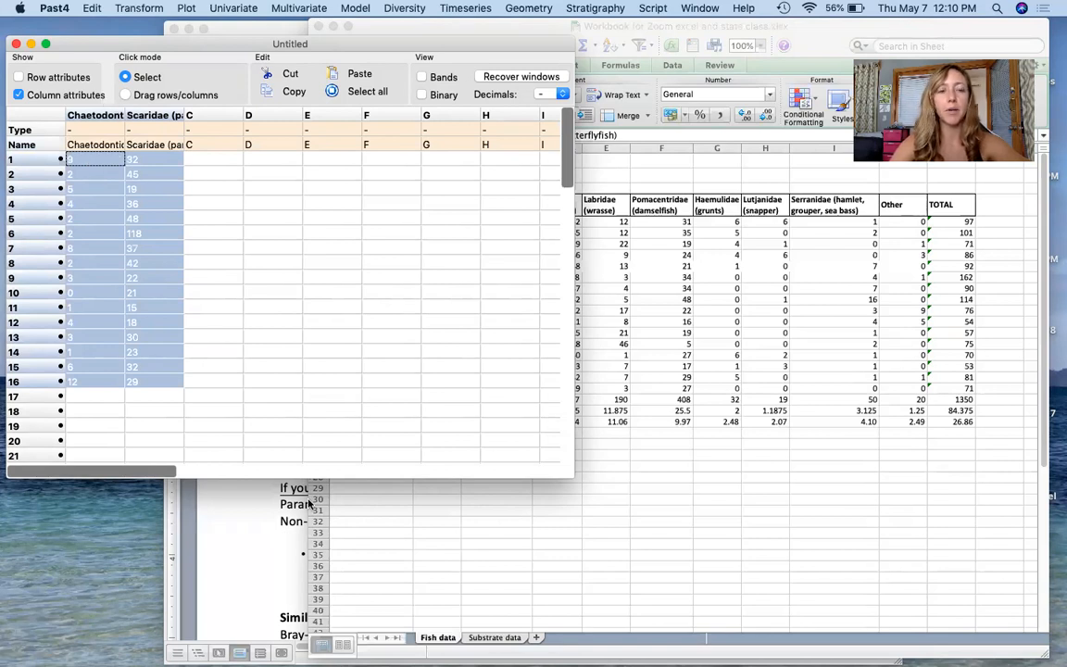
# - Run Univariate two-sample tests (F, t, Mann-Whitney, Kolmogorov-Smirnov) on the two family columns
pyautogui.click(233, 7)
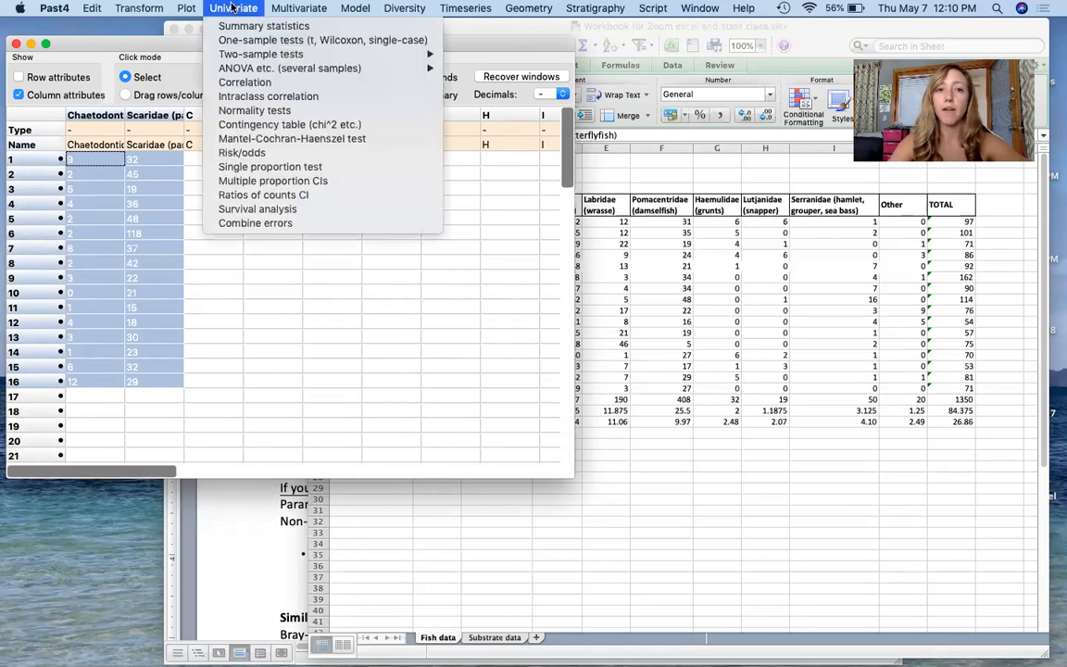
pyautogui.moveTo(264, 26)
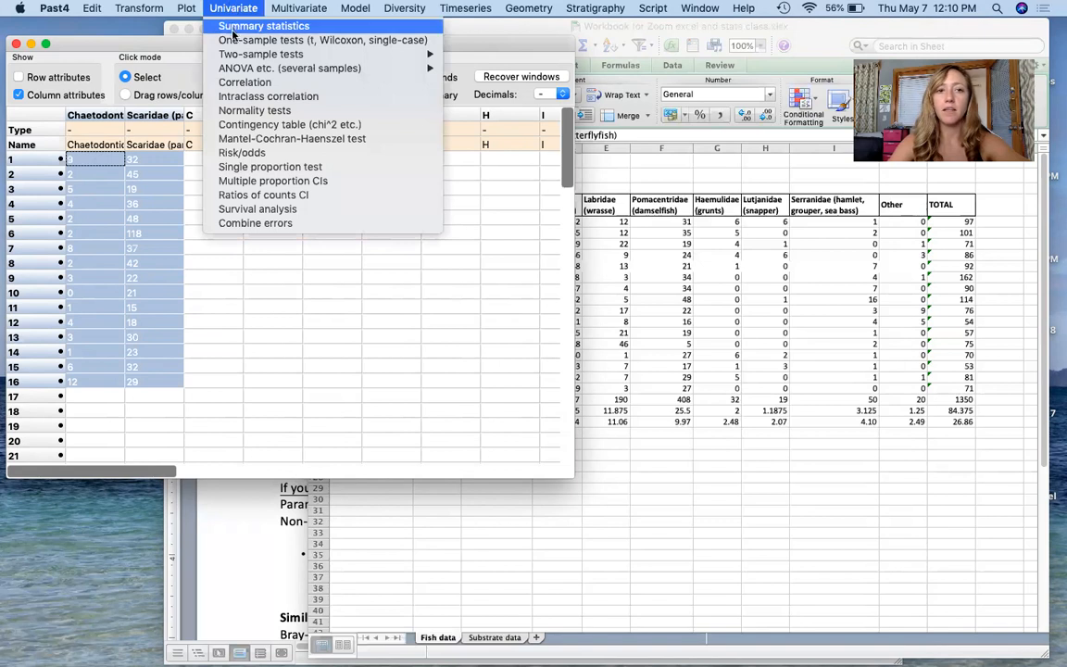
pyautogui.moveTo(259, 54)
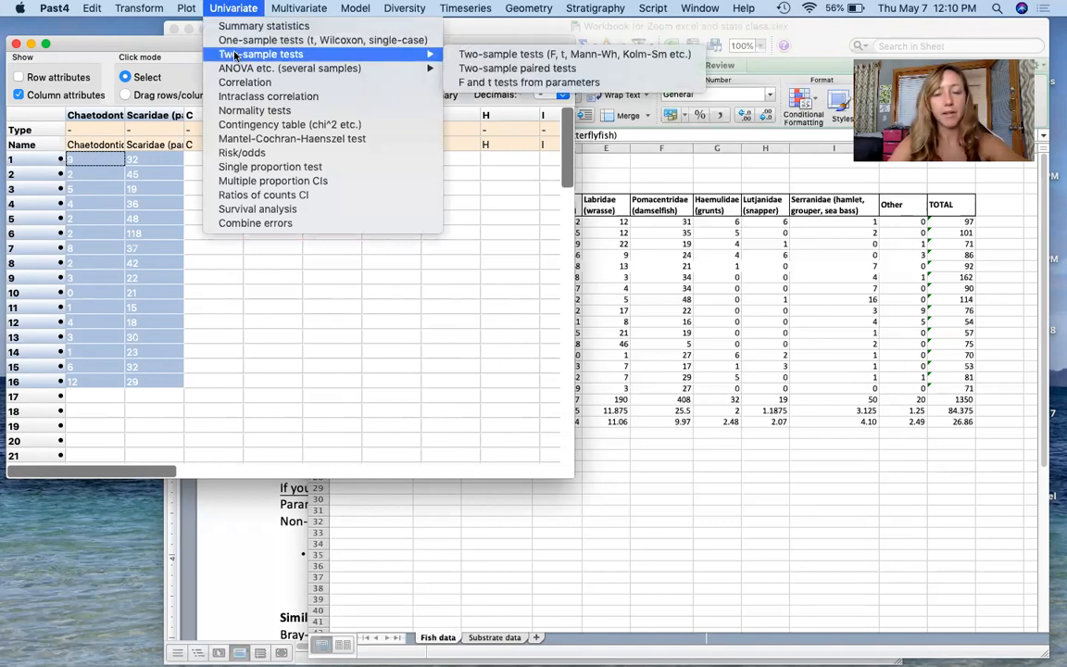
pyautogui.moveTo(574, 54)
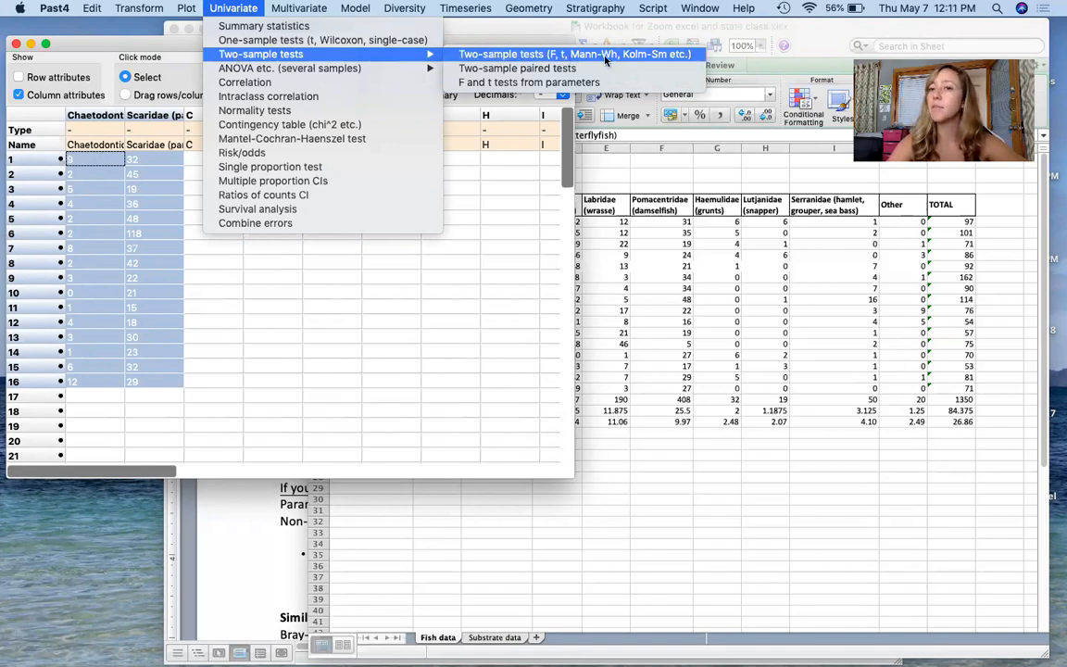
pyautogui.click(576, 53)
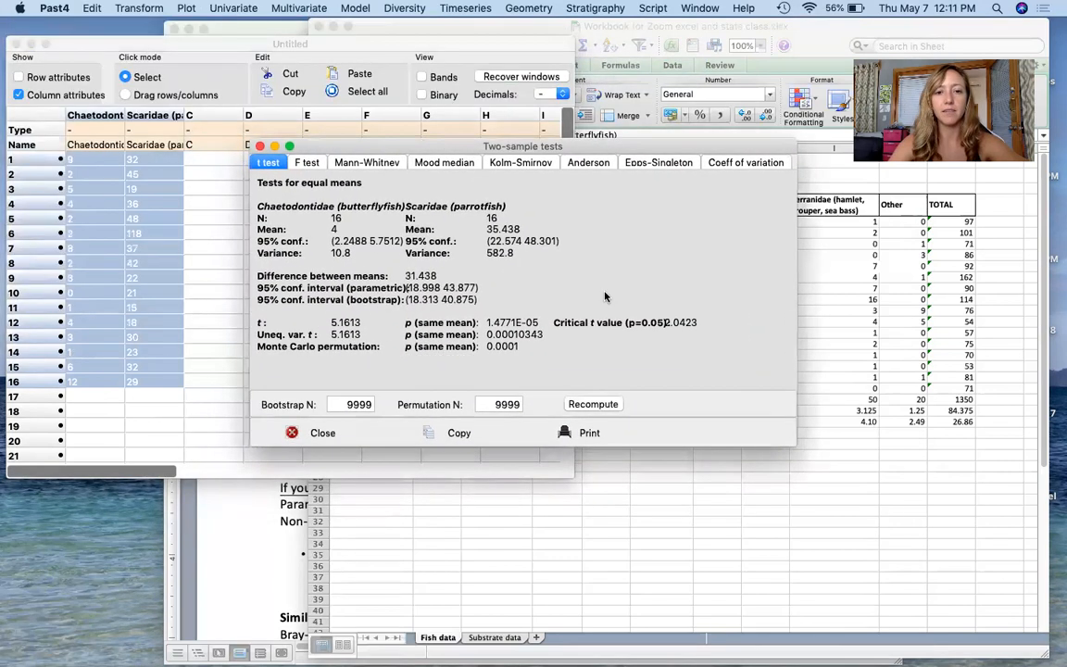
pyautogui.moveTo(661, 395)
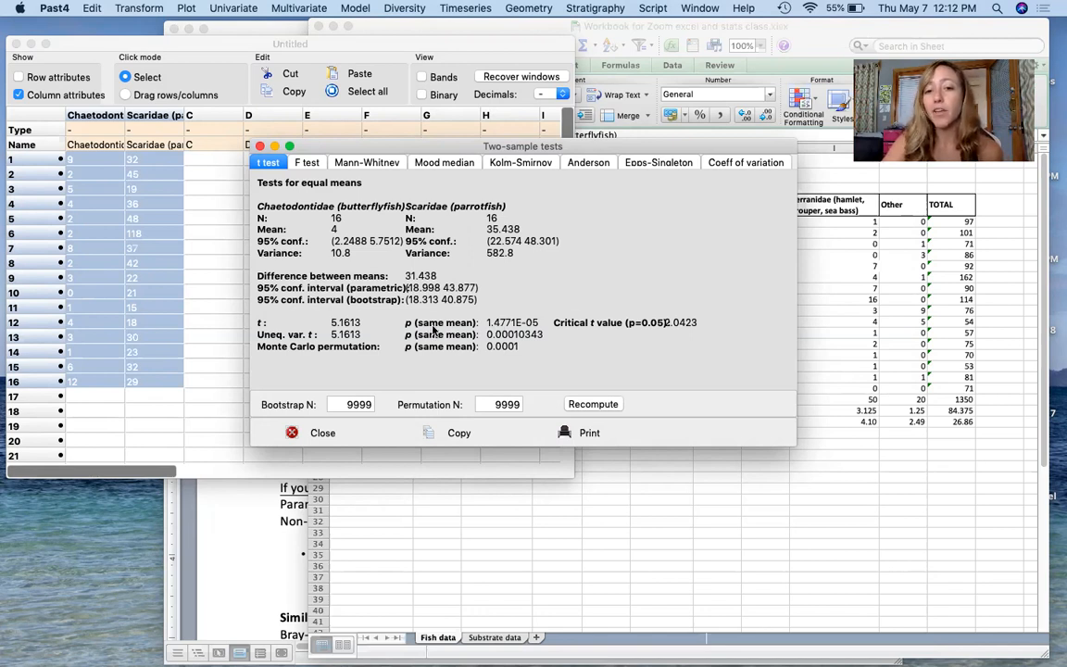
pyautogui.moveTo(496, 331)
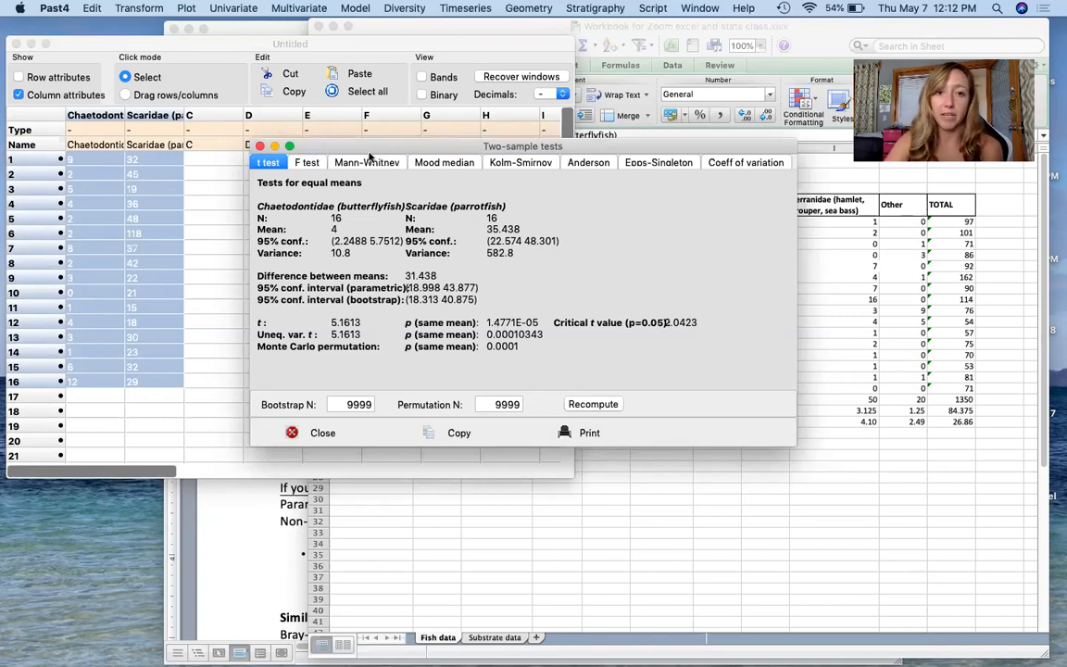
# - Show the Mann-Whitney equal-medians result (z 4.8115, p 1.4979E-06)
pyautogui.click(367, 163)
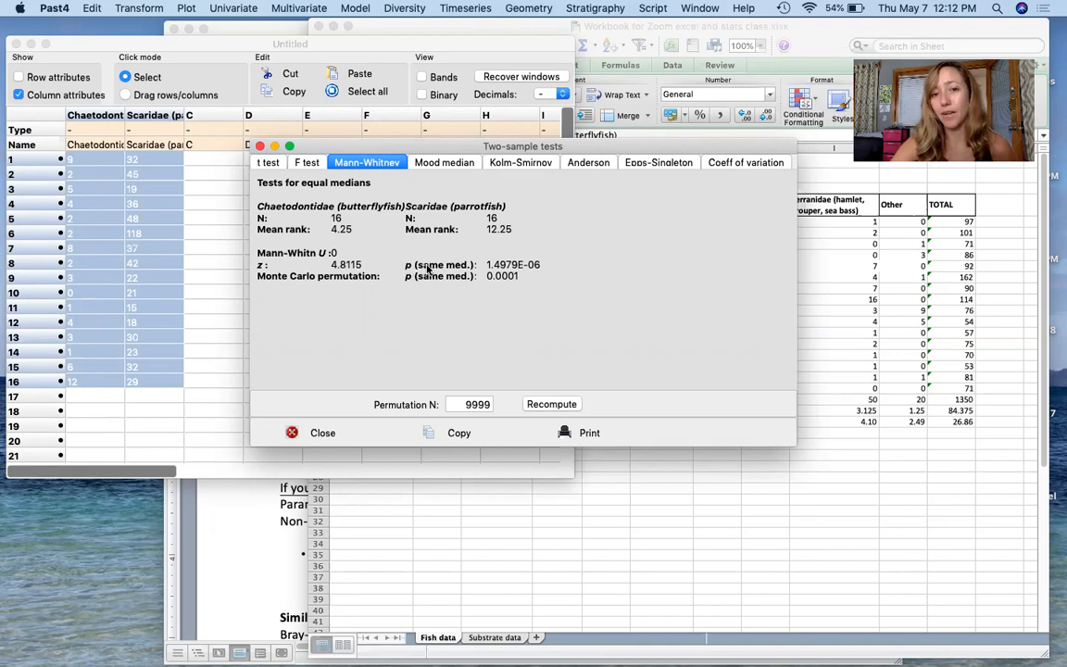
pyautogui.moveTo(456, 271)
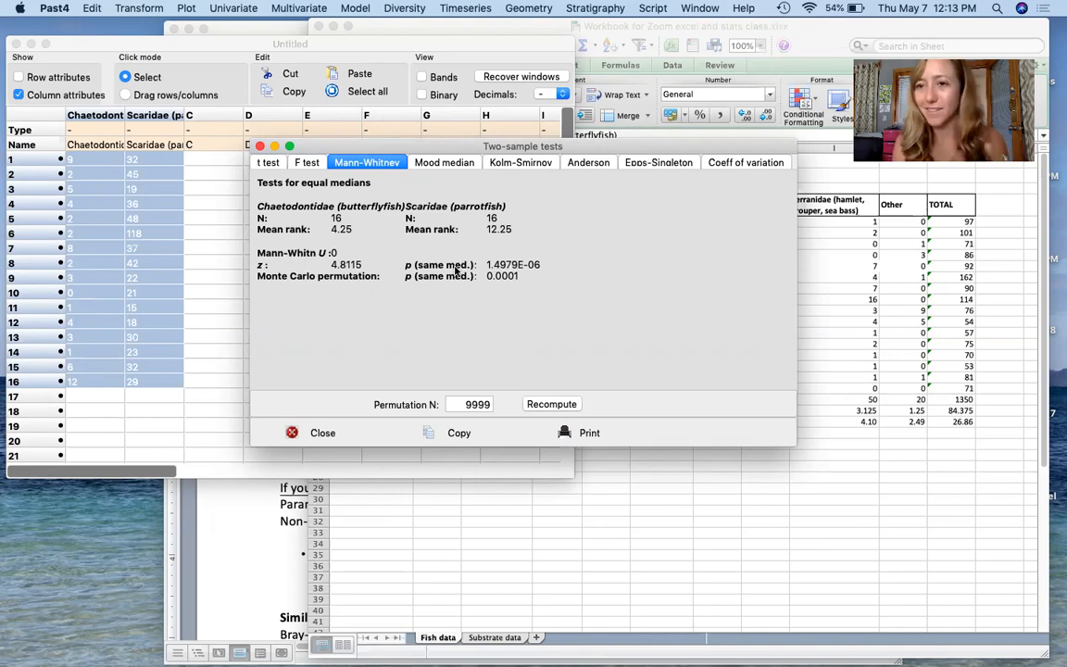
pyautogui.moveTo(411, 282)
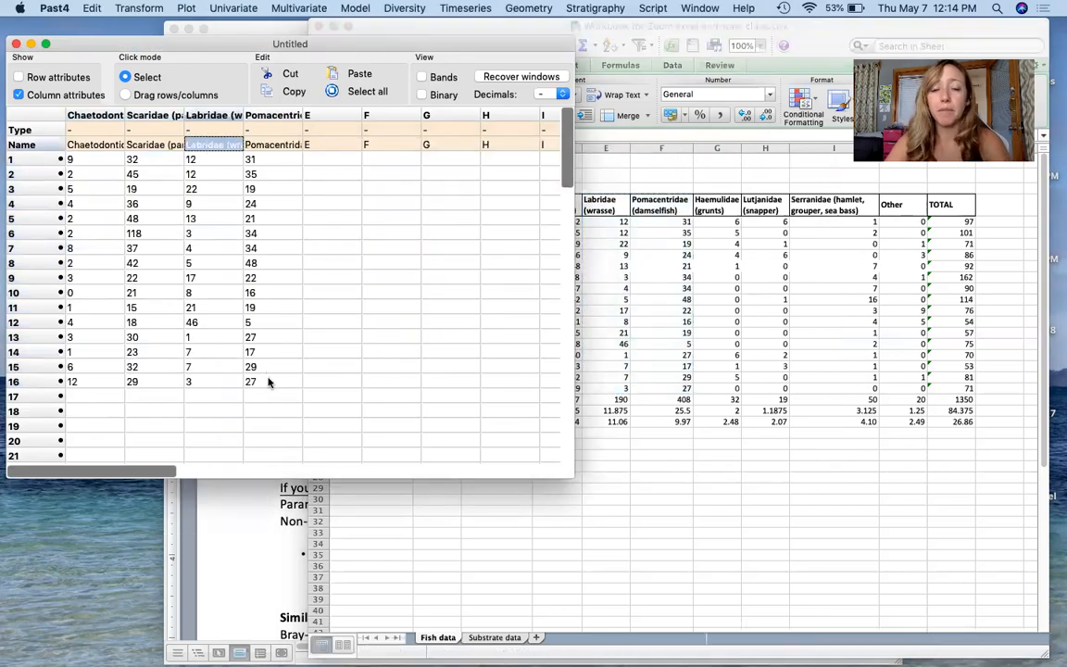
# - Mark the Chaetodontidae, Scaridae, Labridae and Pomacentridae columns for analysis
pyautogui.click(94, 160)
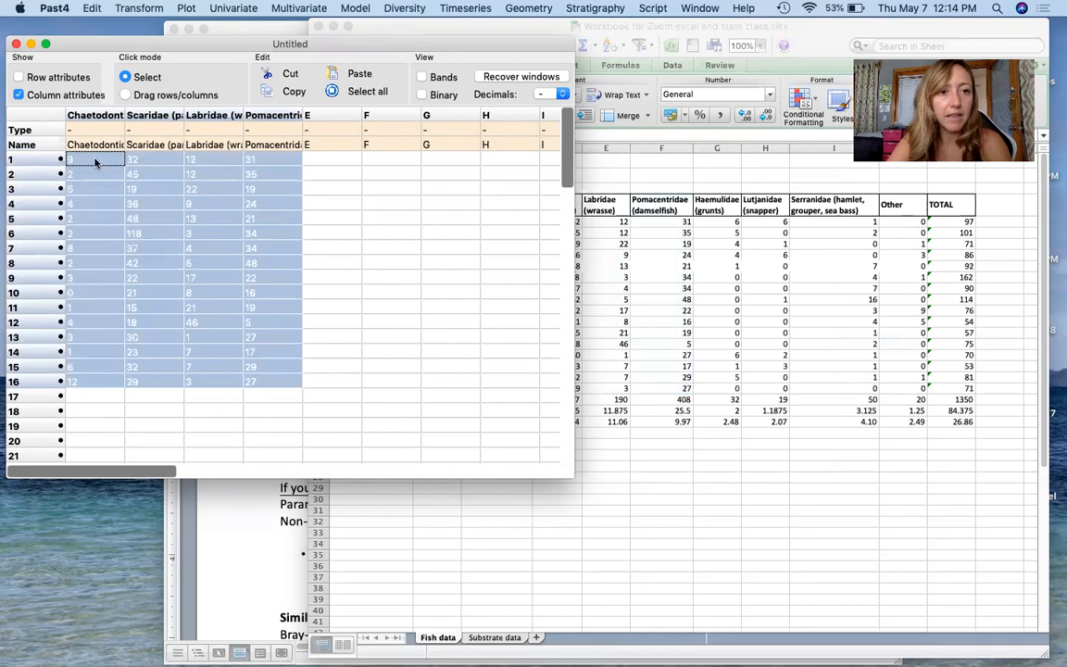
pyautogui.click(233, 7)
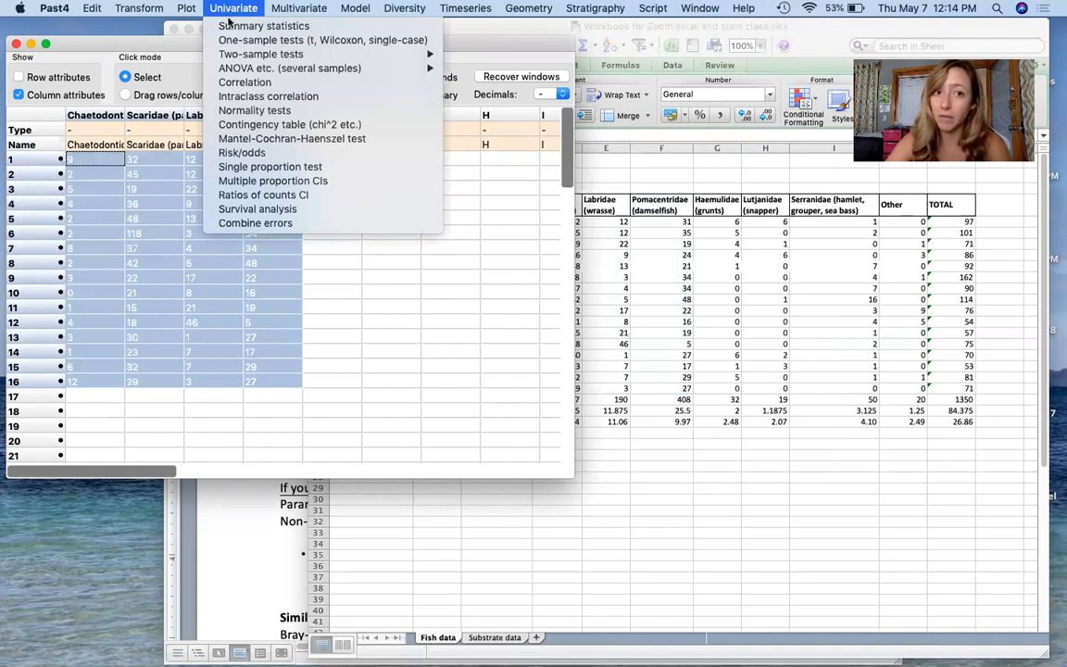
pyautogui.moveTo(289, 67)
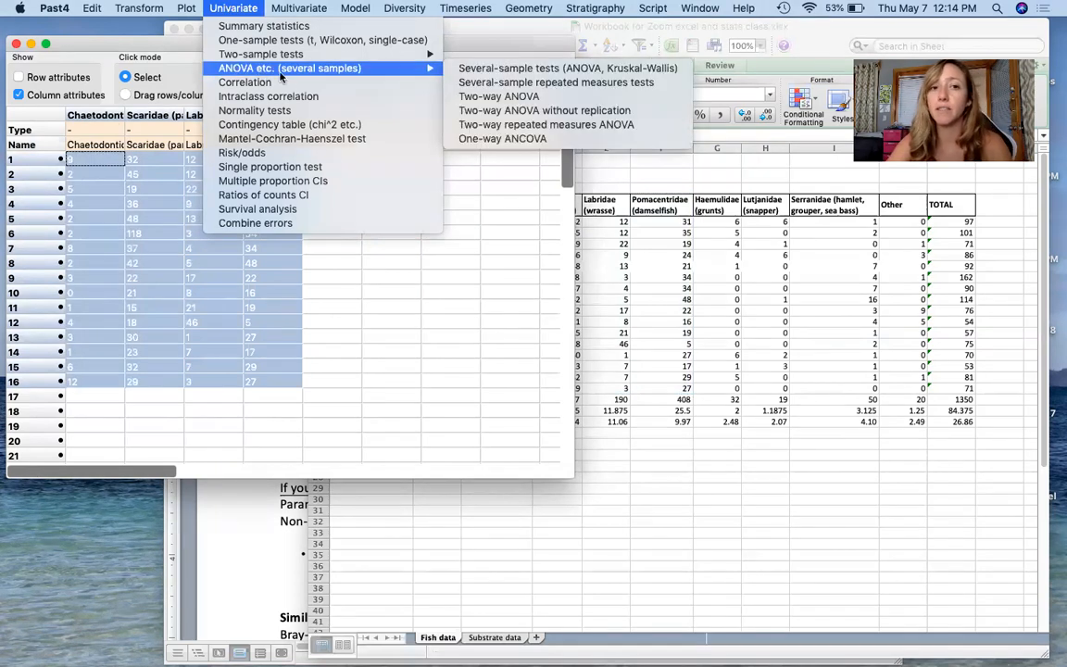
pyautogui.moveTo(567, 67)
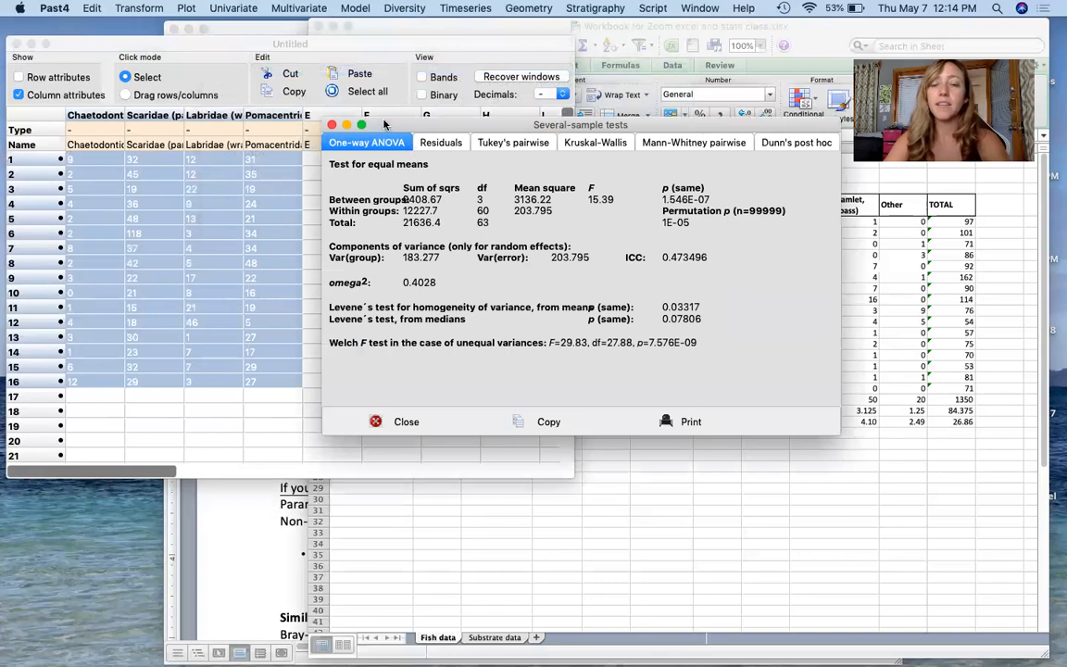
pyautogui.moveTo(686, 283)
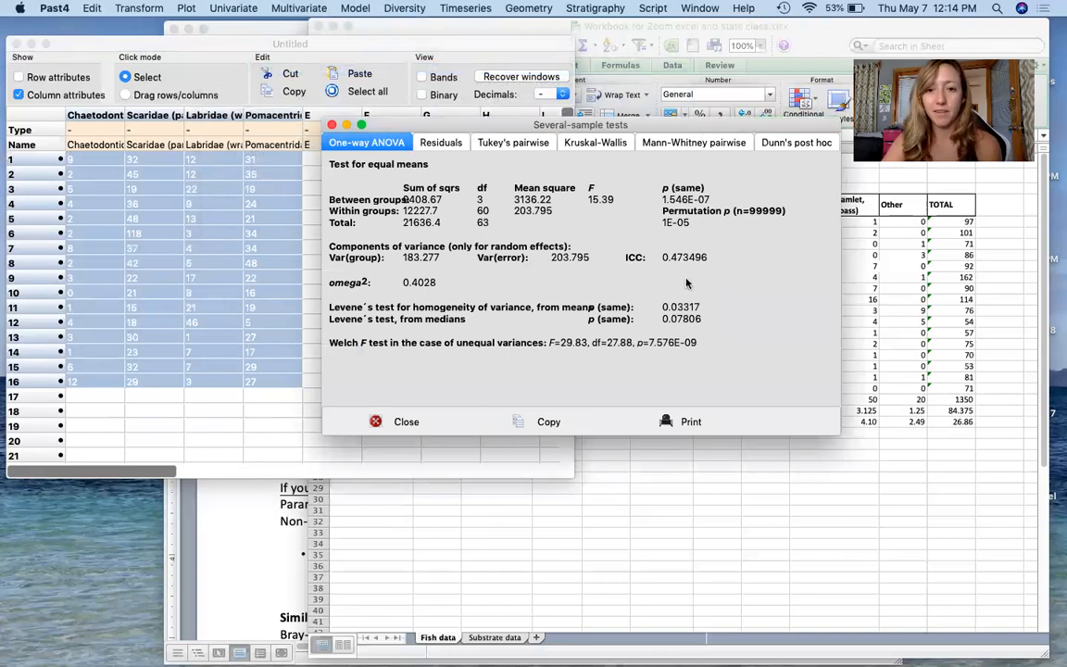
pyautogui.moveTo(567, 304)
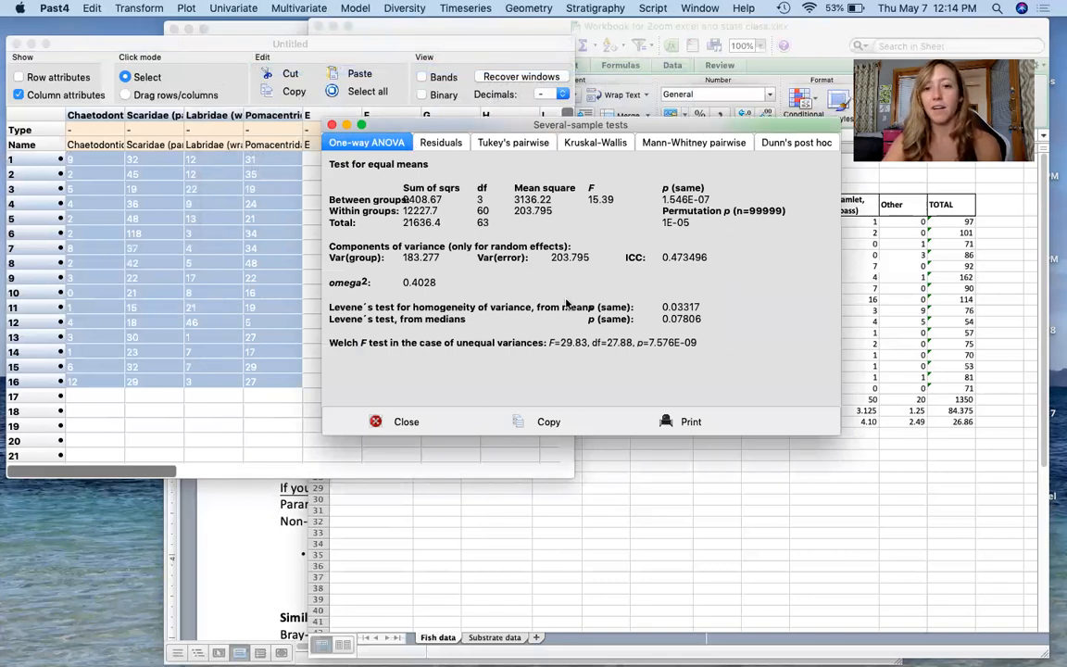
pyautogui.moveTo(422, 312)
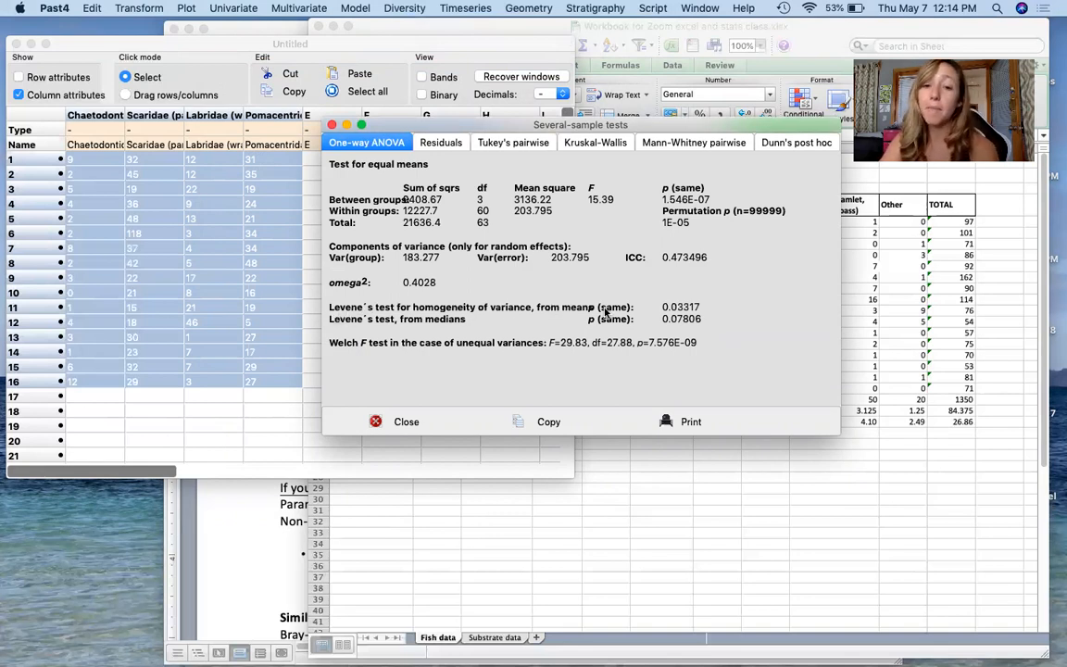
pyautogui.moveTo(675, 315)
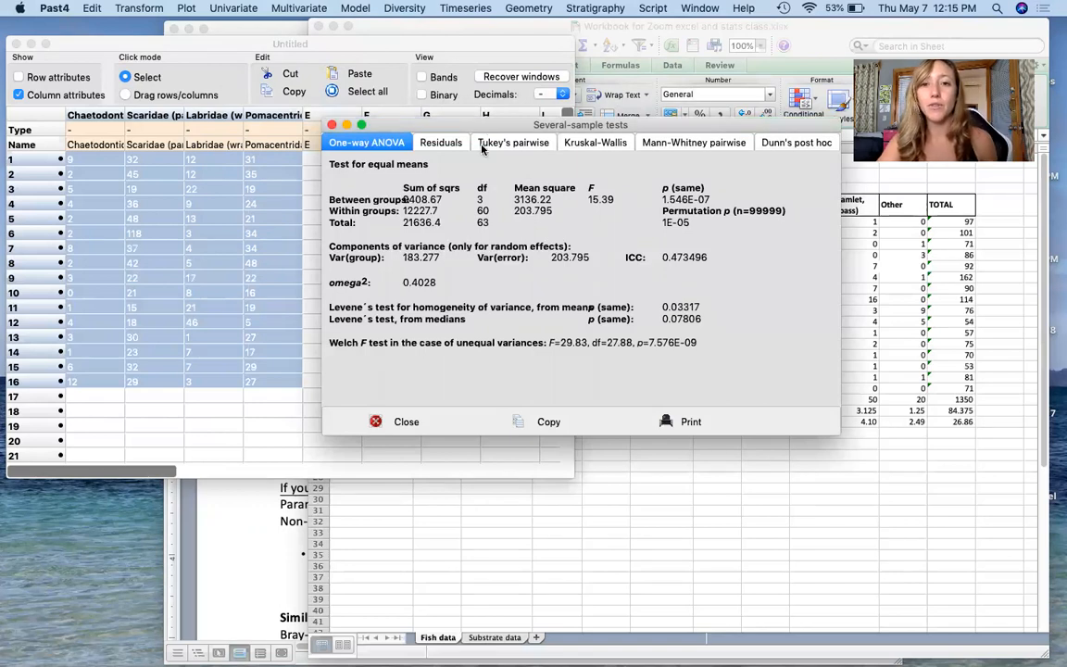
# - Show Tukey's pairwise Q and p values for the four fish families
pyautogui.click(513, 141)
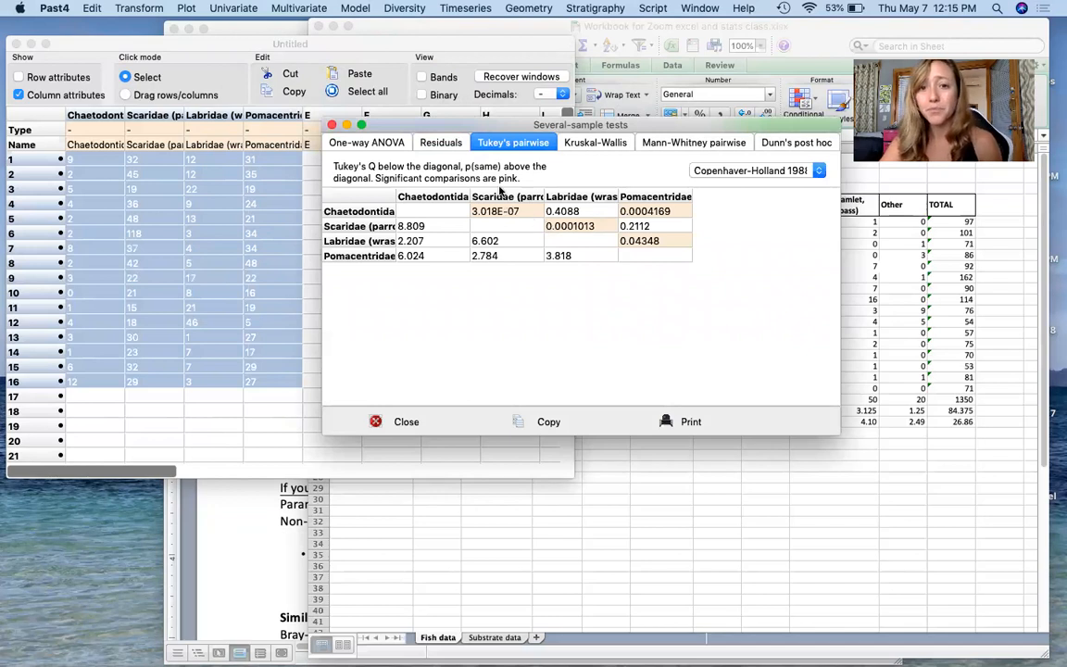
pyautogui.moveTo(369, 215)
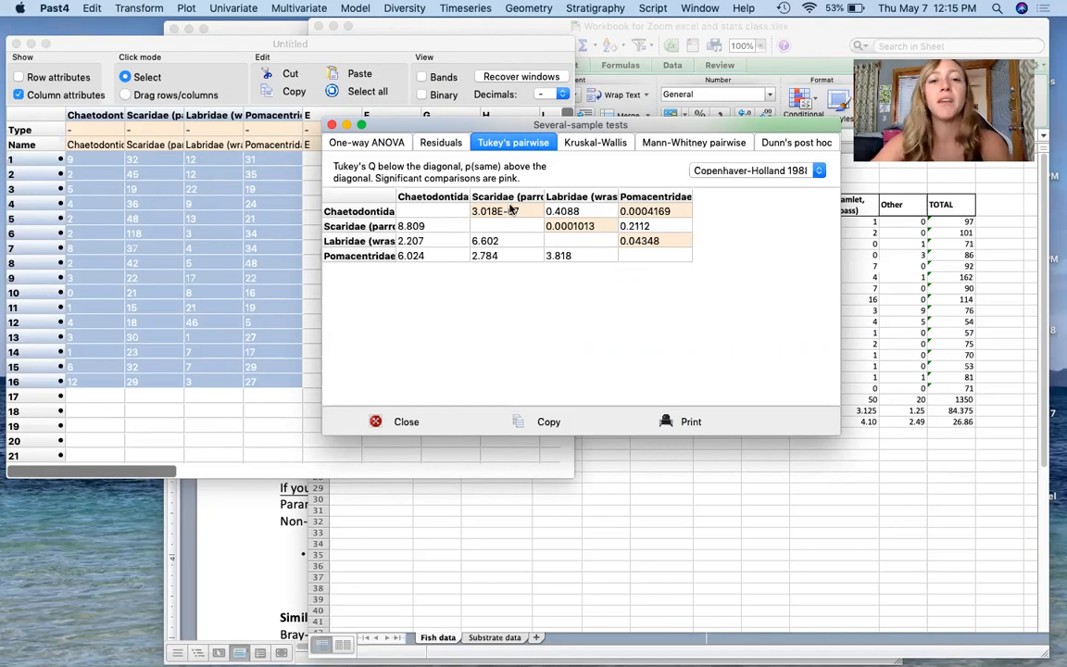
pyautogui.moveTo(527, 217)
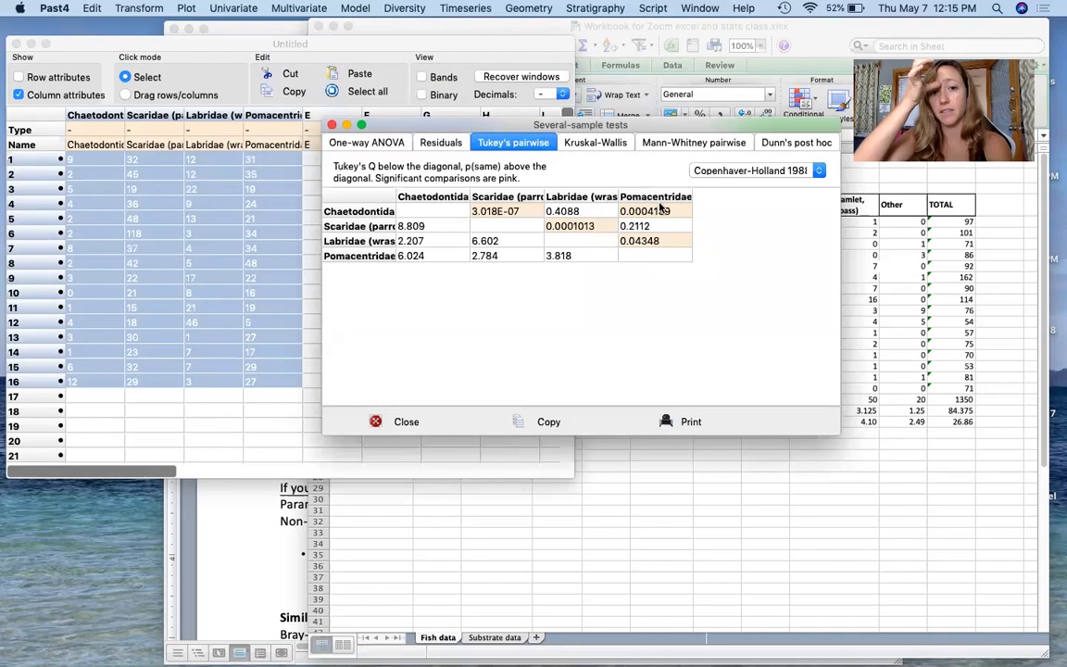
pyautogui.moveTo(573, 215)
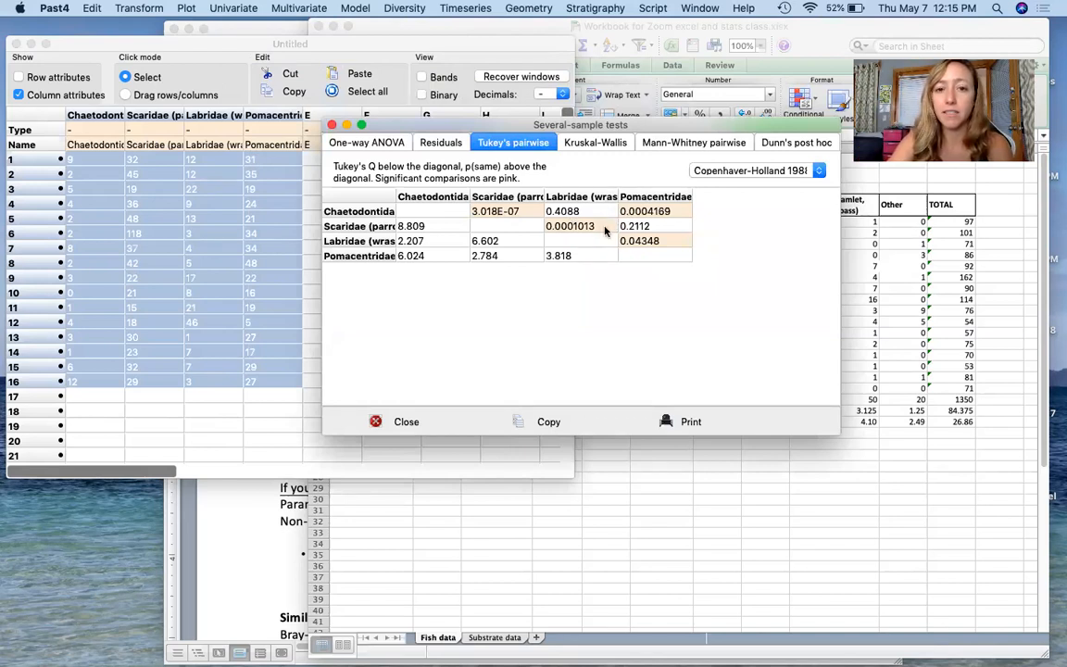
pyautogui.moveTo(660, 229)
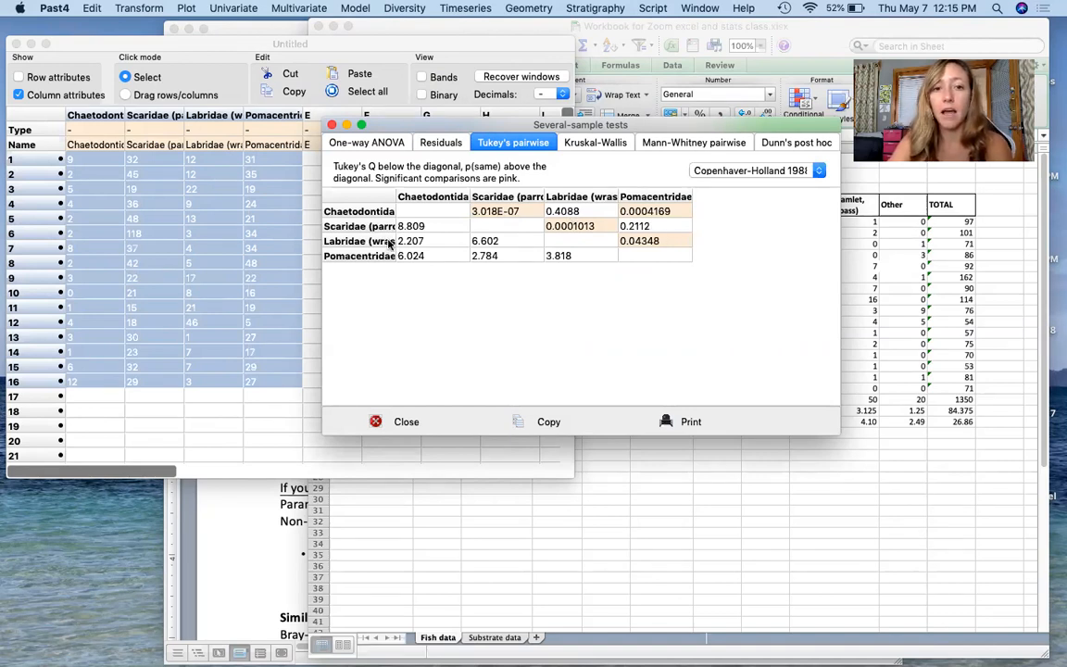
pyautogui.moveTo(667, 243)
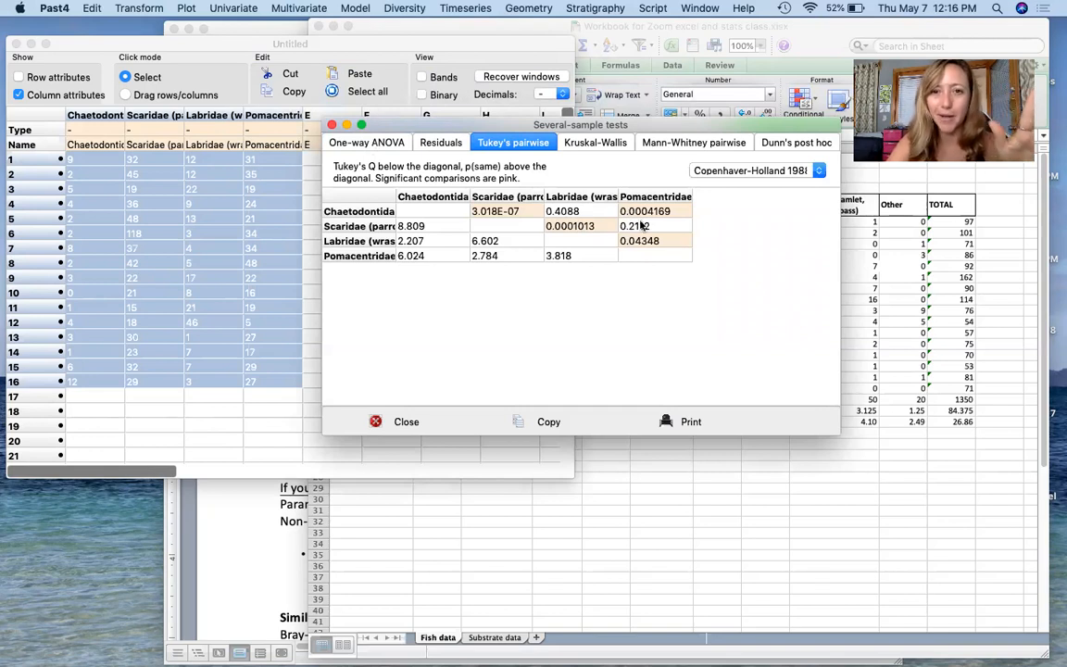
# - Show the Kruskal-Wallis equal-medians result (H 40.76, p 7.16E-09)
pyautogui.click(596, 140)
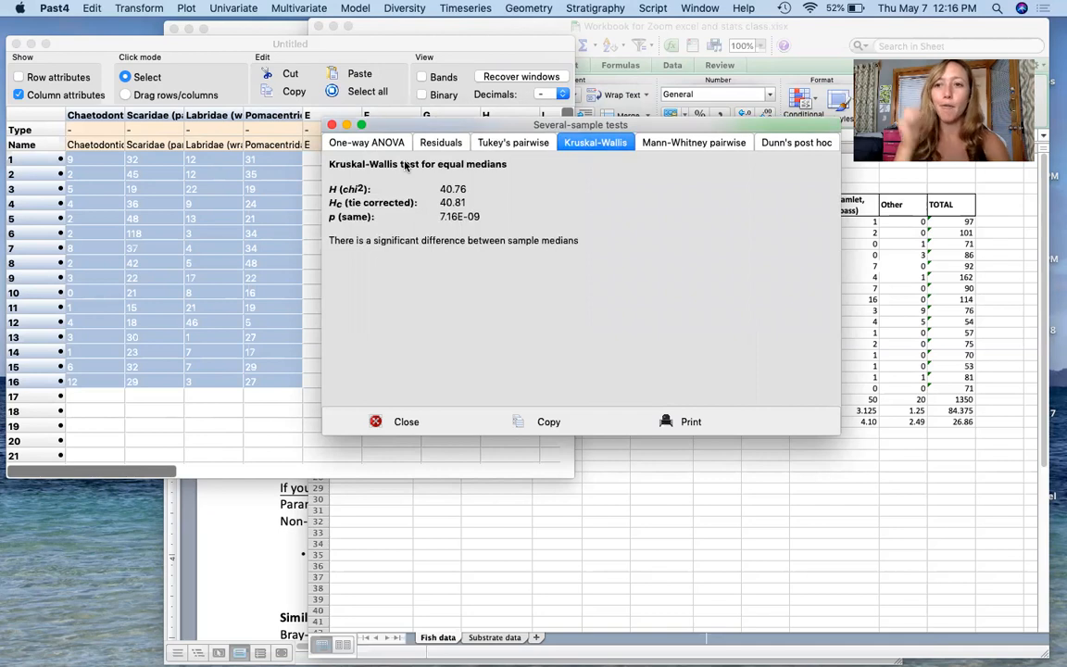
pyautogui.moveTo(348, 226)
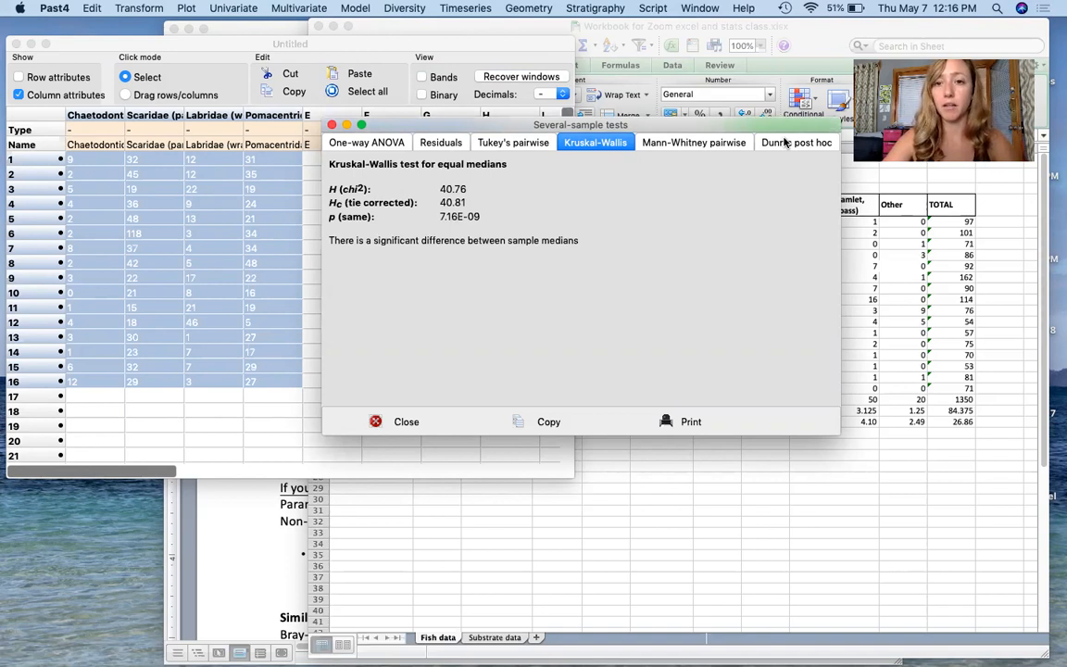
# - Show Dunn's post hoc p-value table, then bring up the Univariate ANOVA (several samples) list
pyautogui.click(795, 141)
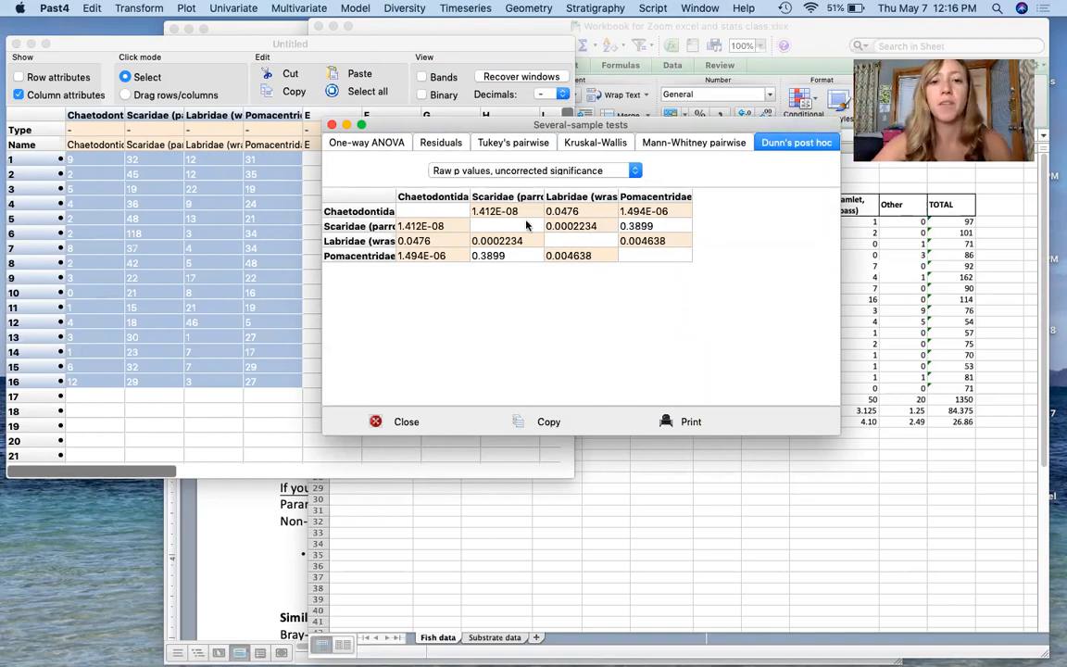
pyautogui.moveTo(496, 211)
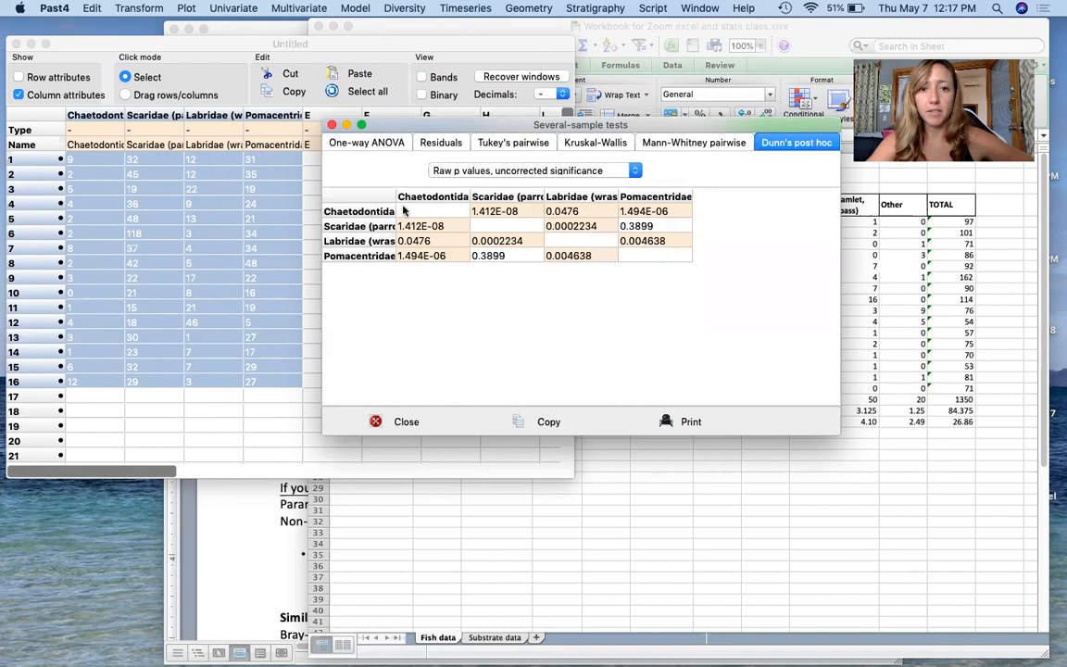
pyautogui.moveTo(510, 213)
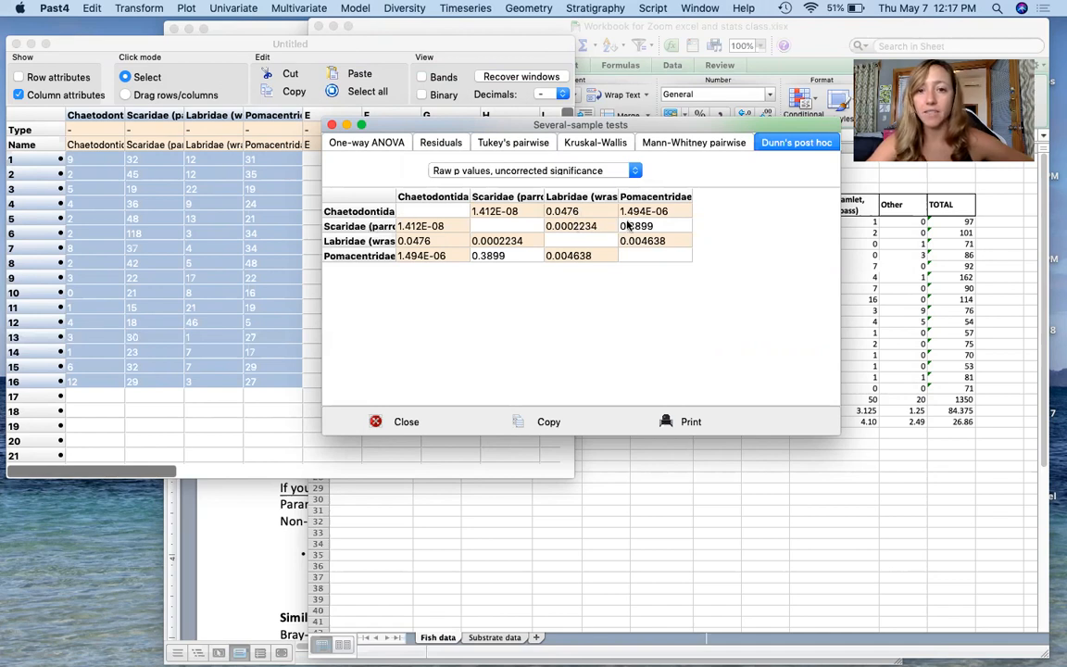
pyautogui.moveTo(630, 226)
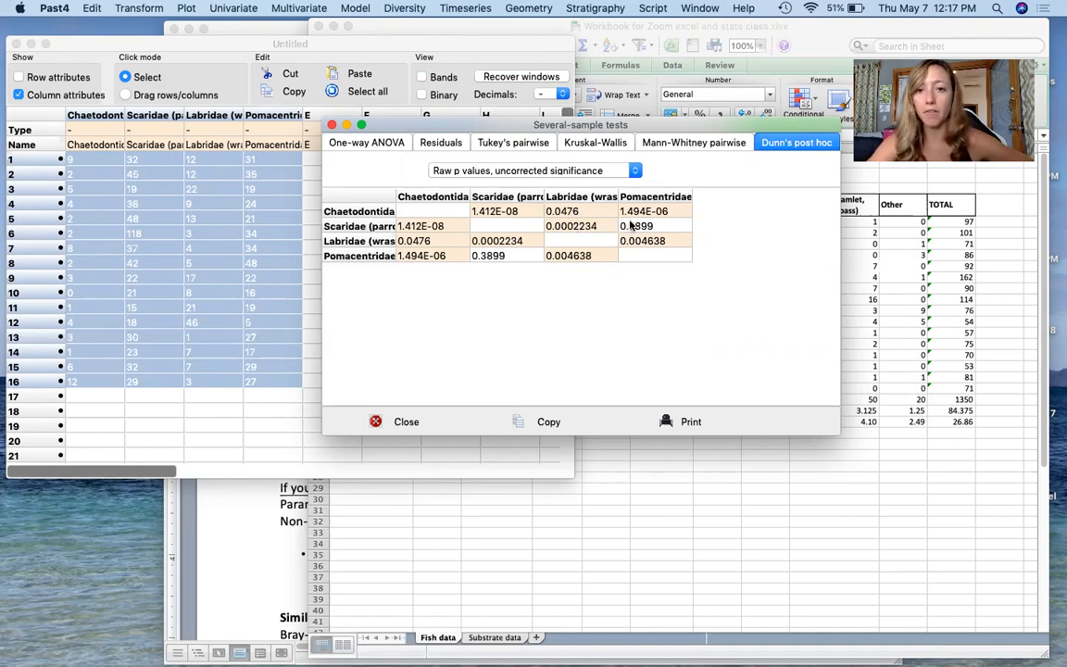
pyautogui.moveTo(708, 220)
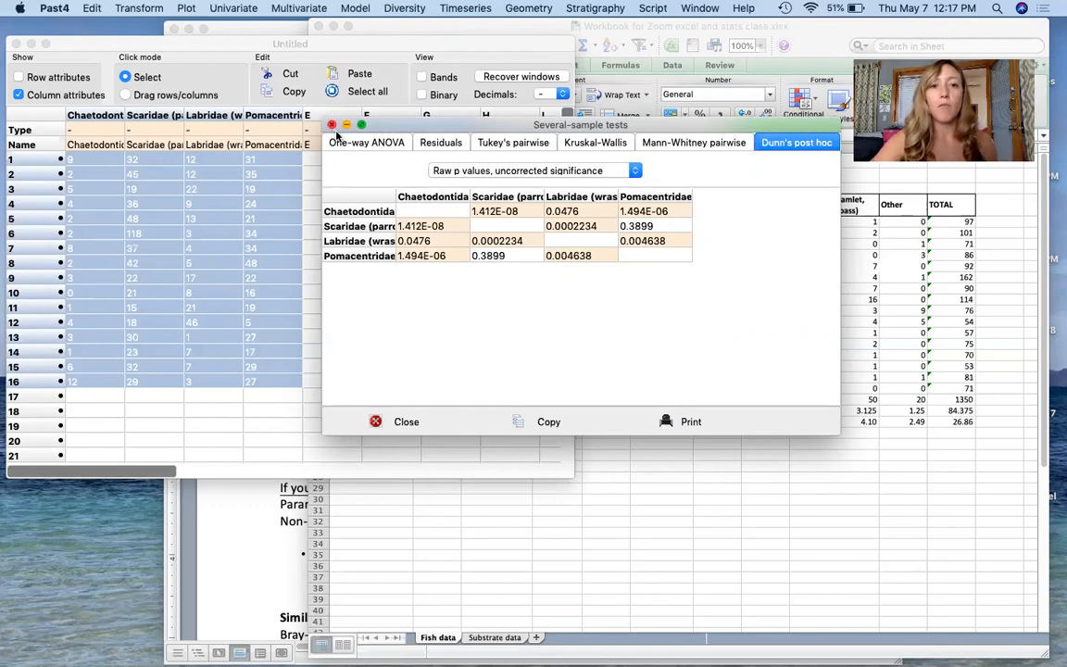
pyautogui.click(233, 7)
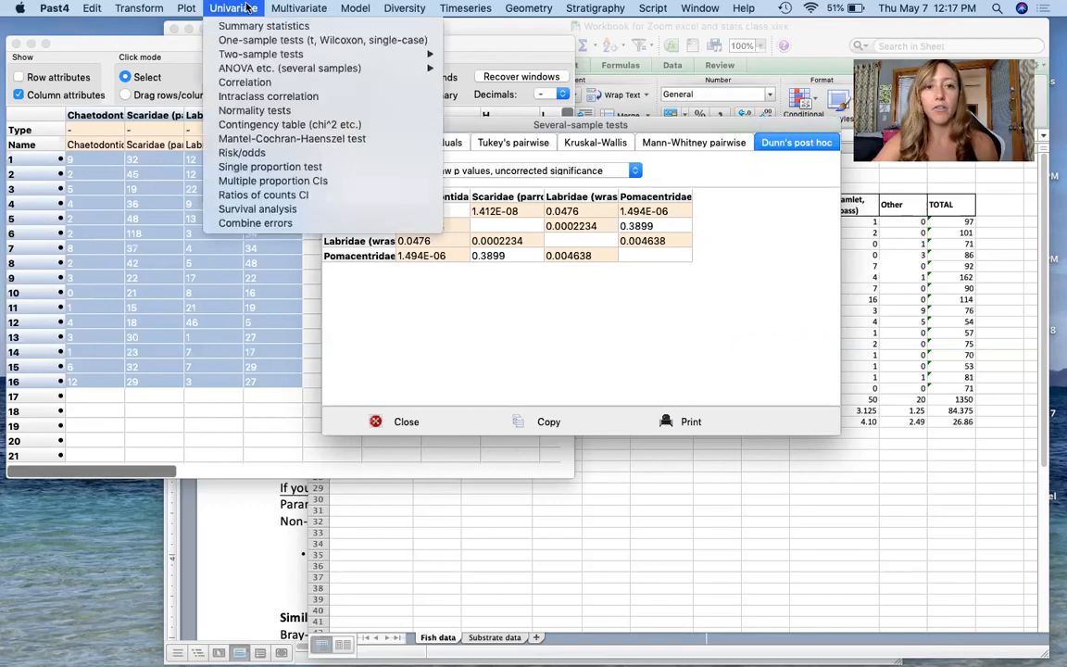
pyautogui.moveTo(289, 67)
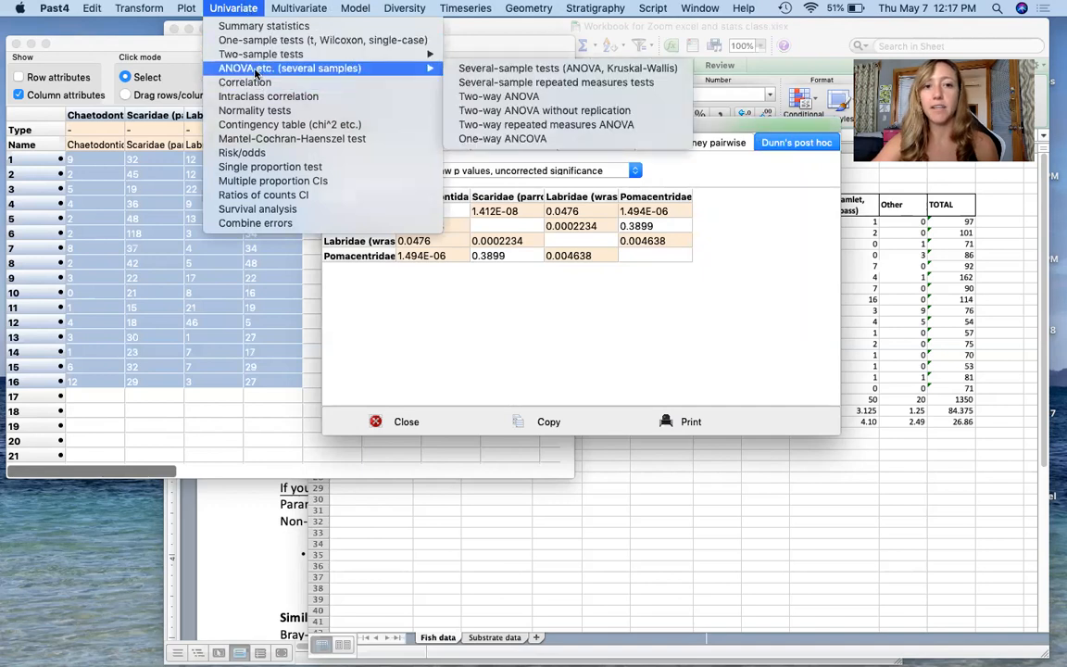